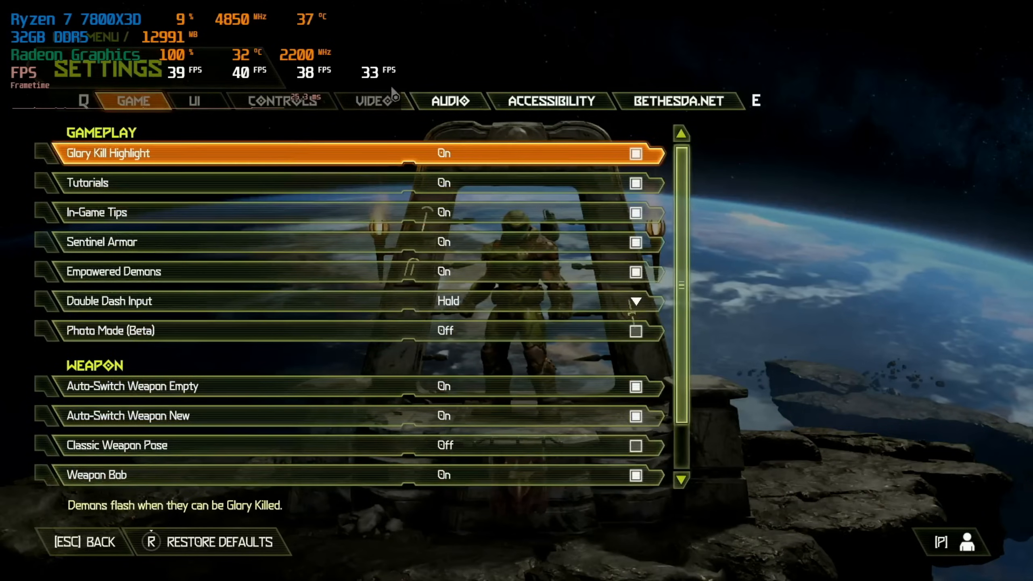
# Review Doom Eternal's video options, scrolling to confirm 1920 x 1080 fullscreen.
pyautogui.click(374, 101)
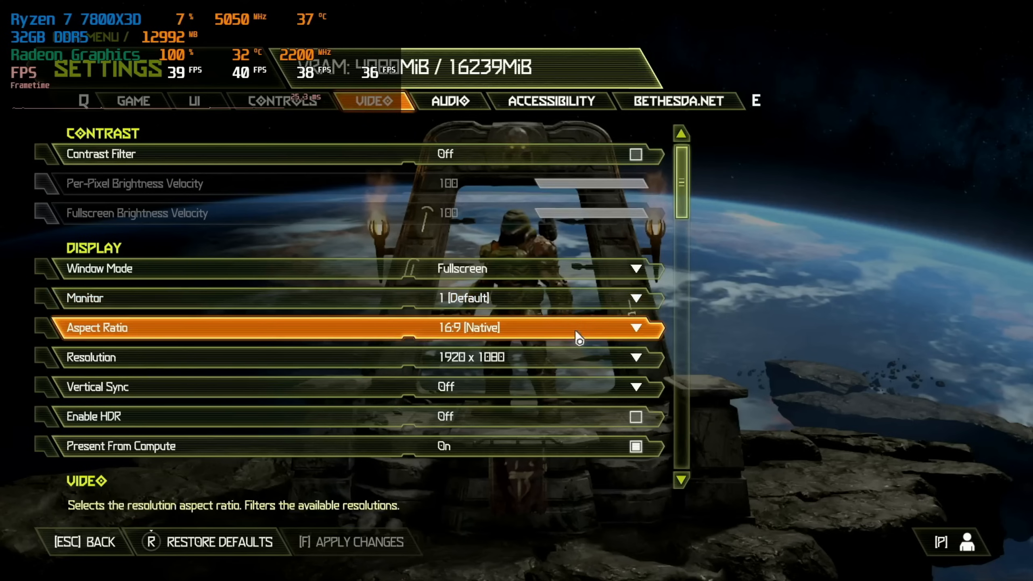
pyautogui.scroll(-3)
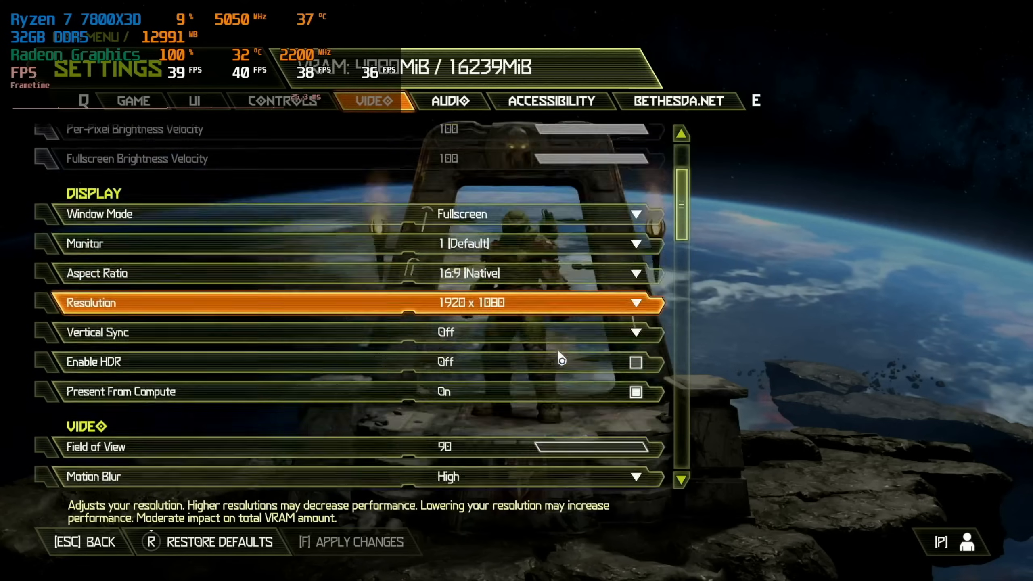
pyautogui.scroll(-3)
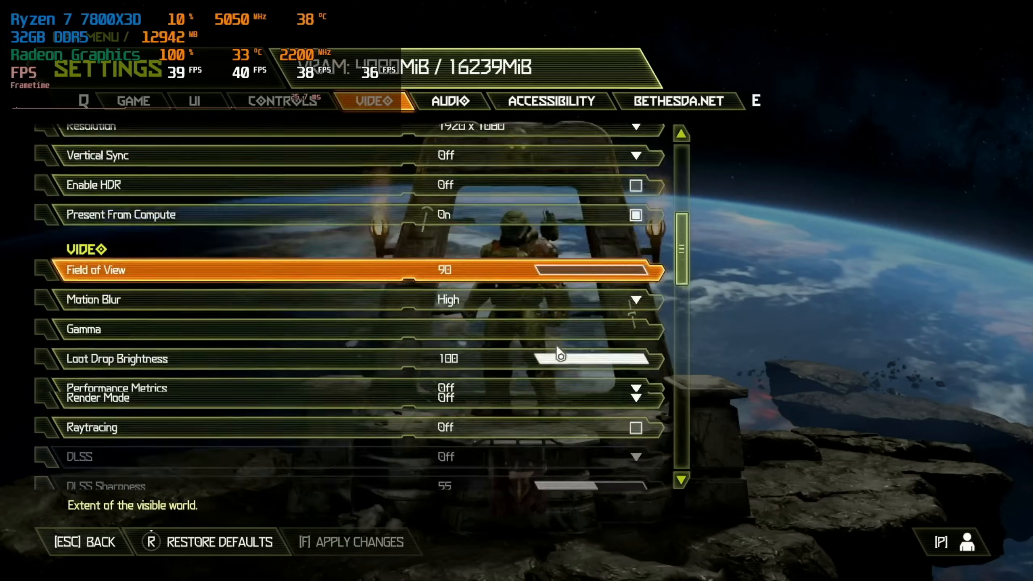
pyautogui.scroll(-3)
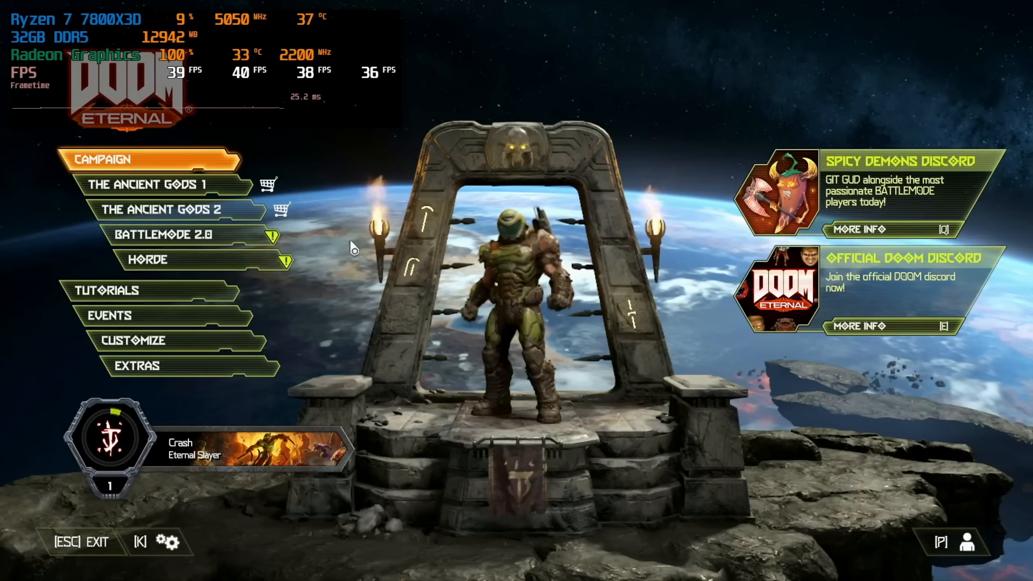
pyautogui.moveTo(604, 376)
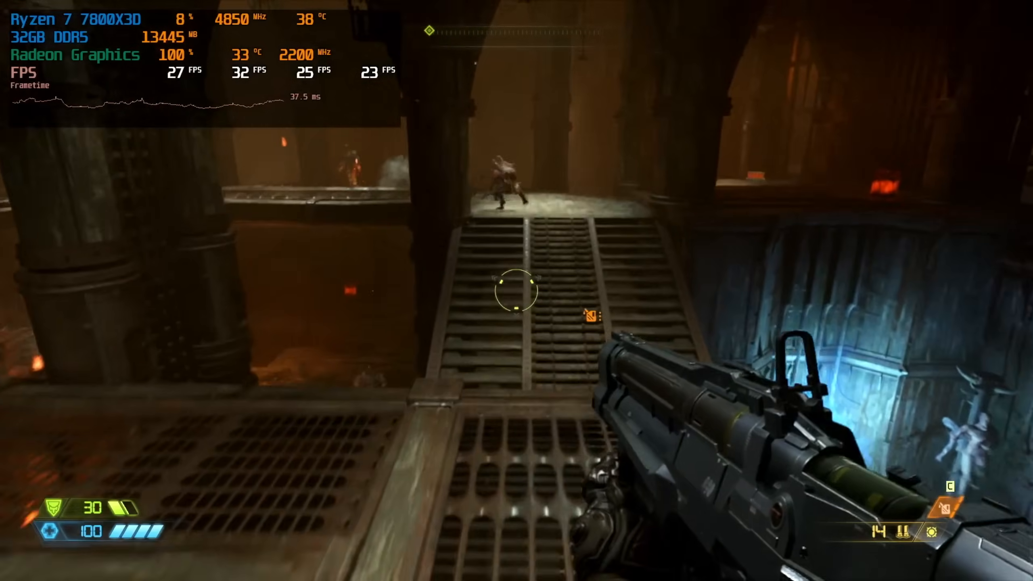
pyautogui.click(514, 295)
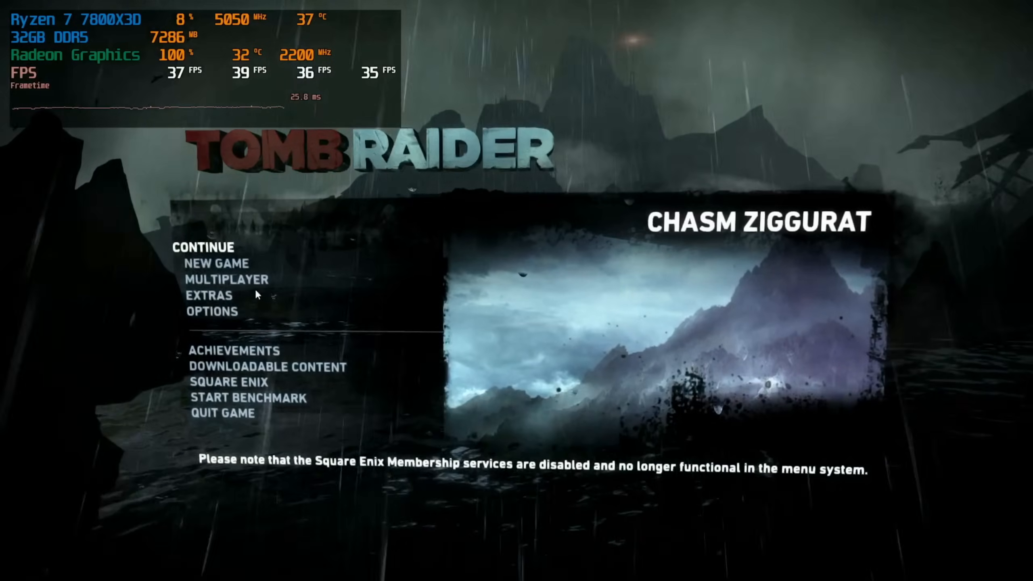
# Check Tomb Raider's basic graphics tab for 1920 x 1080 fullscreen resolution.
pyautogui.click(209, 311)
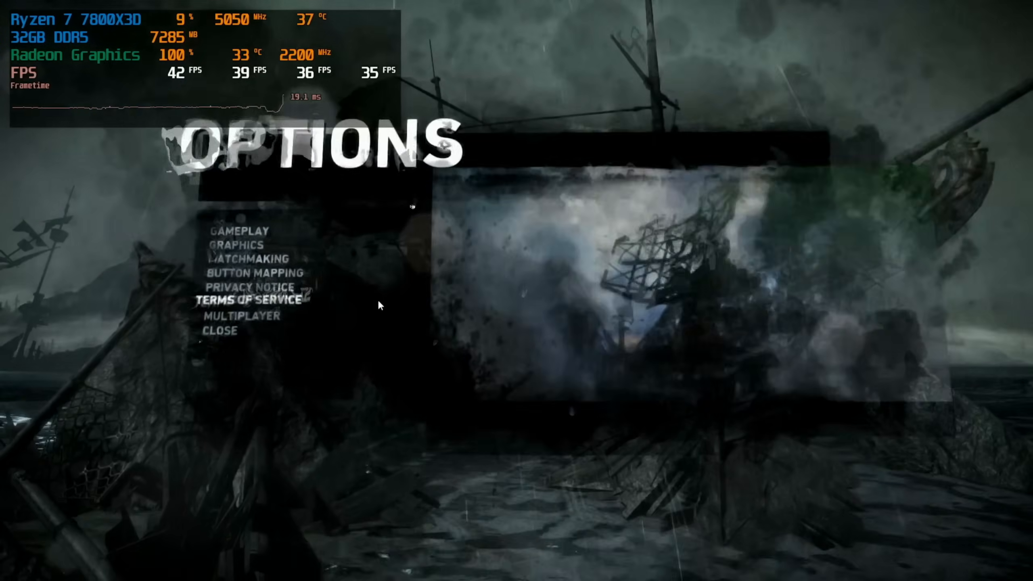
pyautogui.click(235, 244)
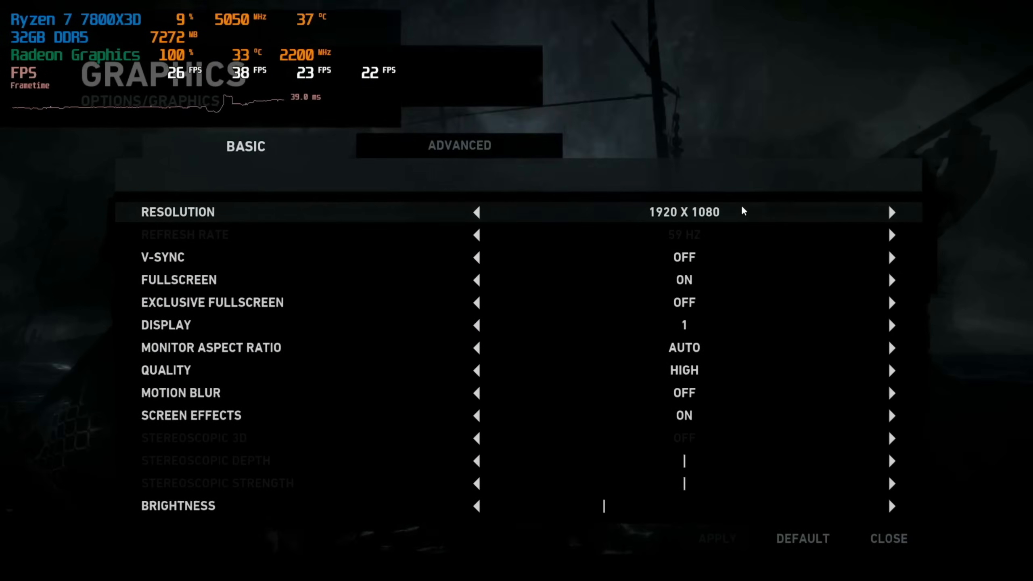
pyautogui.moveTo(735, 228)
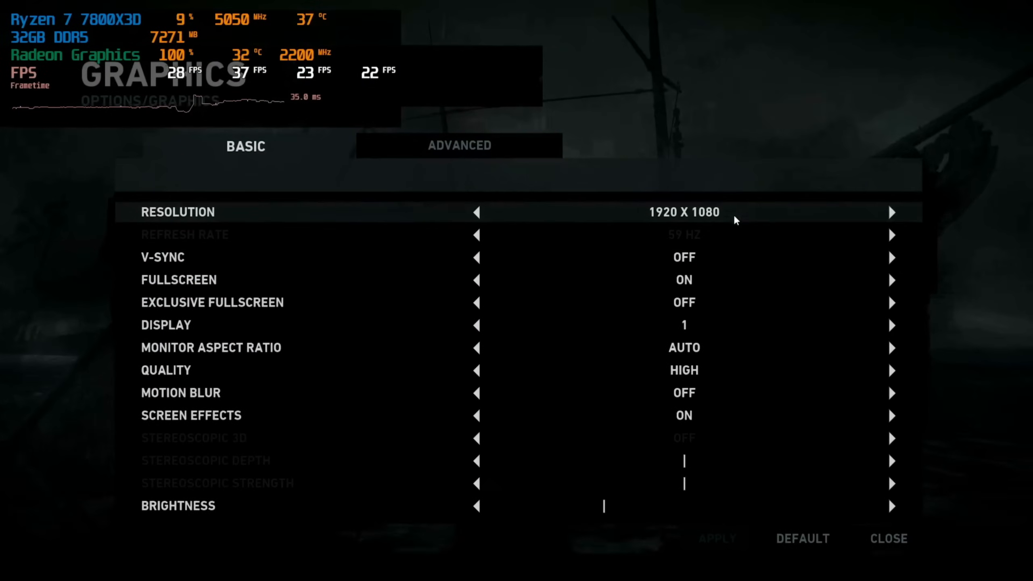
pyautogui.click(459, 146)
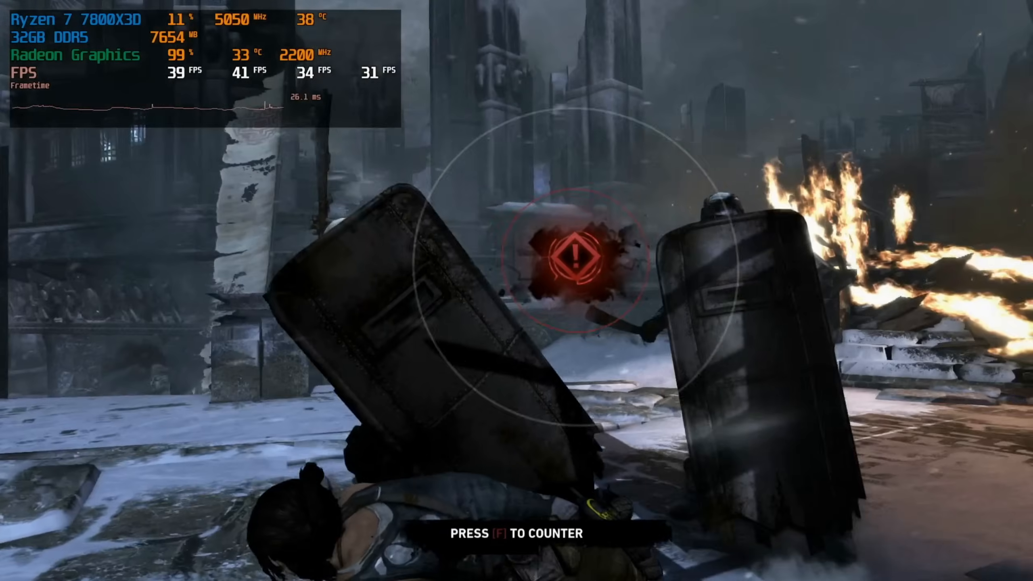
# Counter the shield enemy's attack with F during the snowy combat run.
pyautogui.press('f')
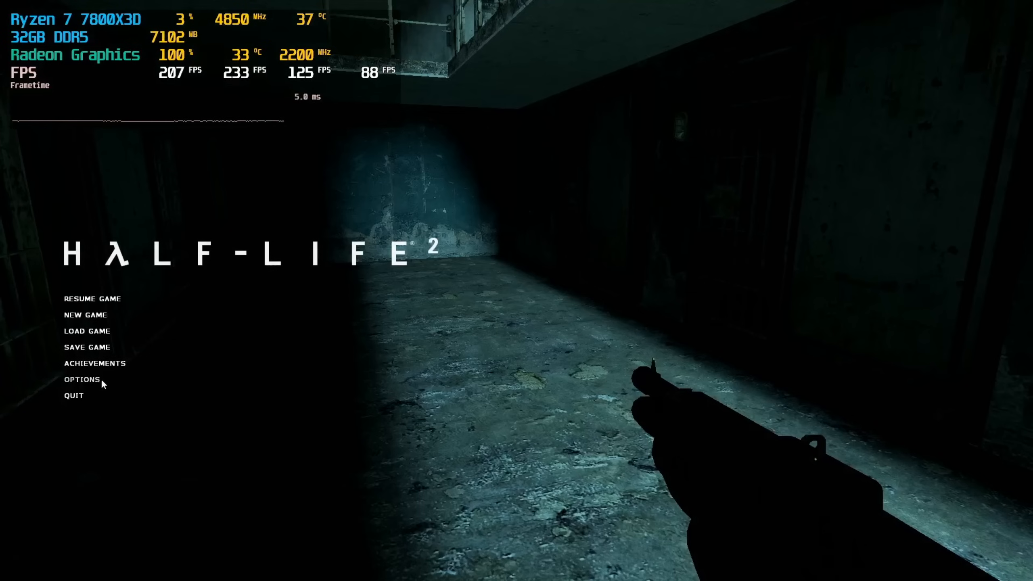
# Open Half-Life 2's options to view the 1920 x 1080 video settings.
pyautogui.click(82, 380)
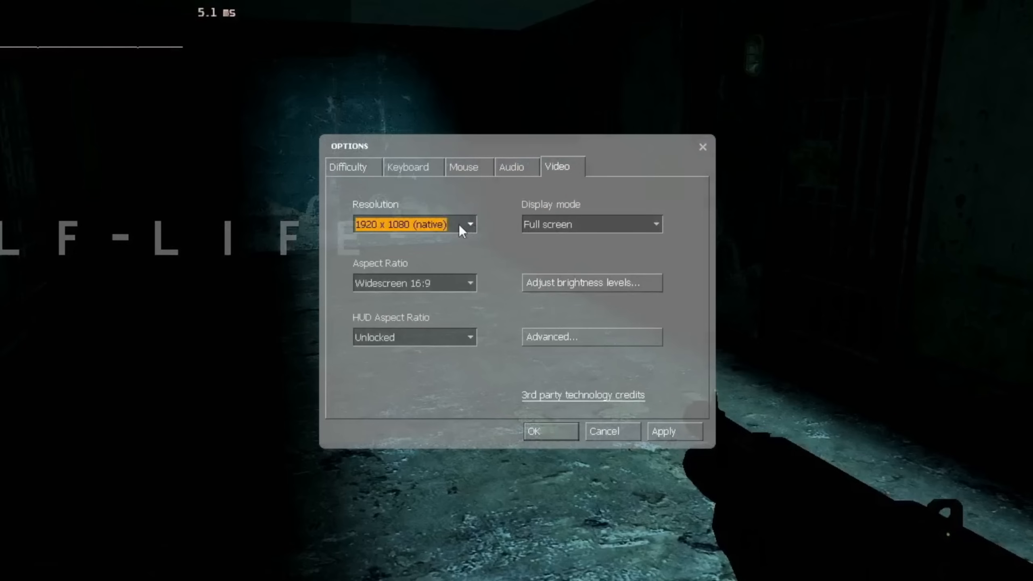